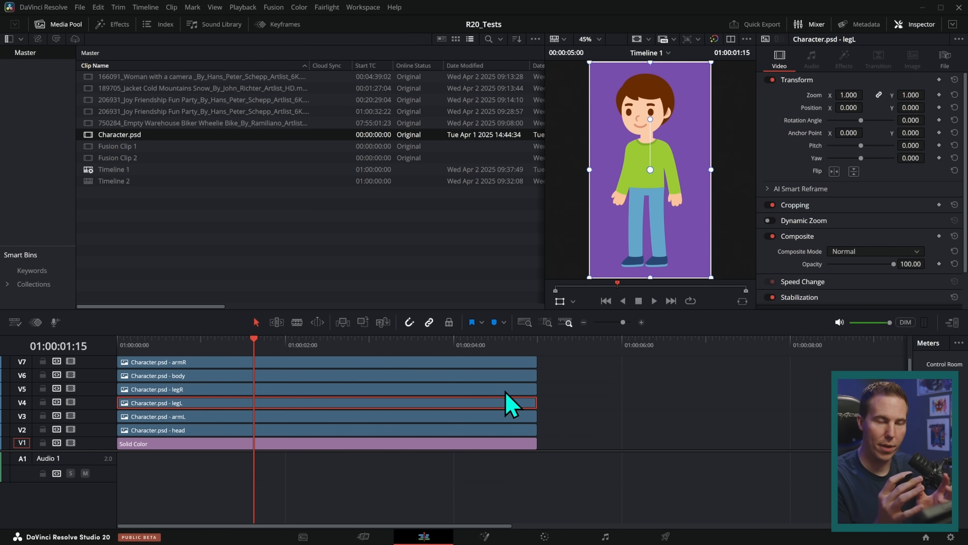
- Move the armL layer's anchor point up to the shoulder in the viewer
left_click(170, 417)
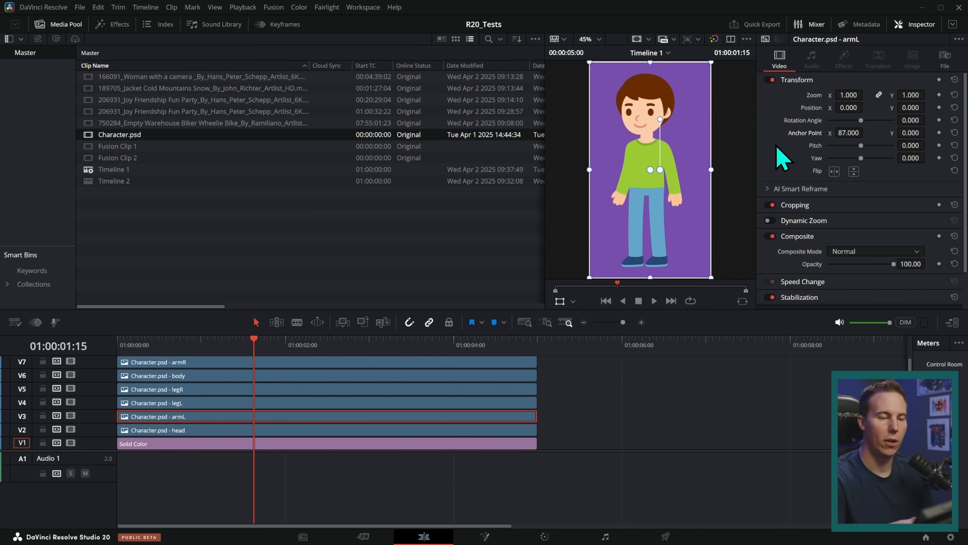
left_click_drag(658, 119, 664, 146)
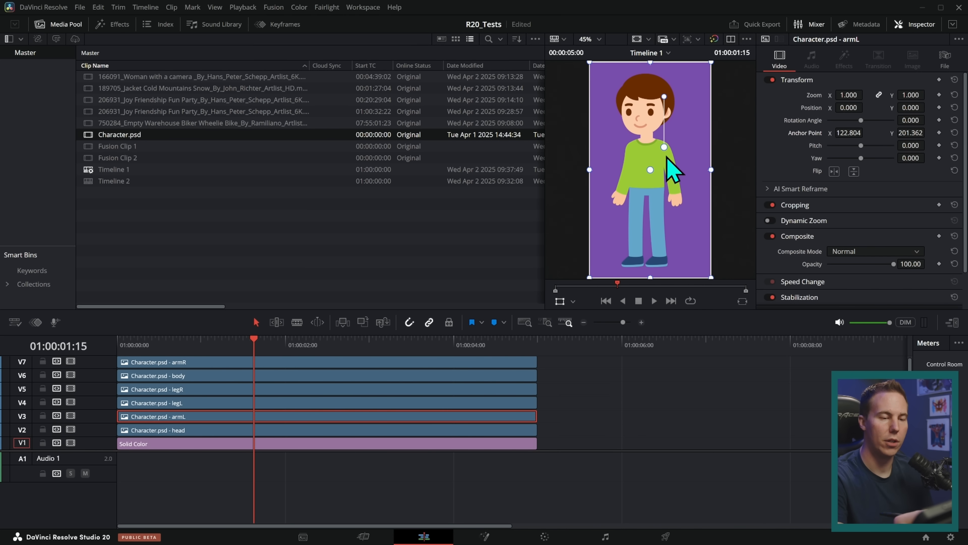
left_click_drag(664, 147, 691, 101)
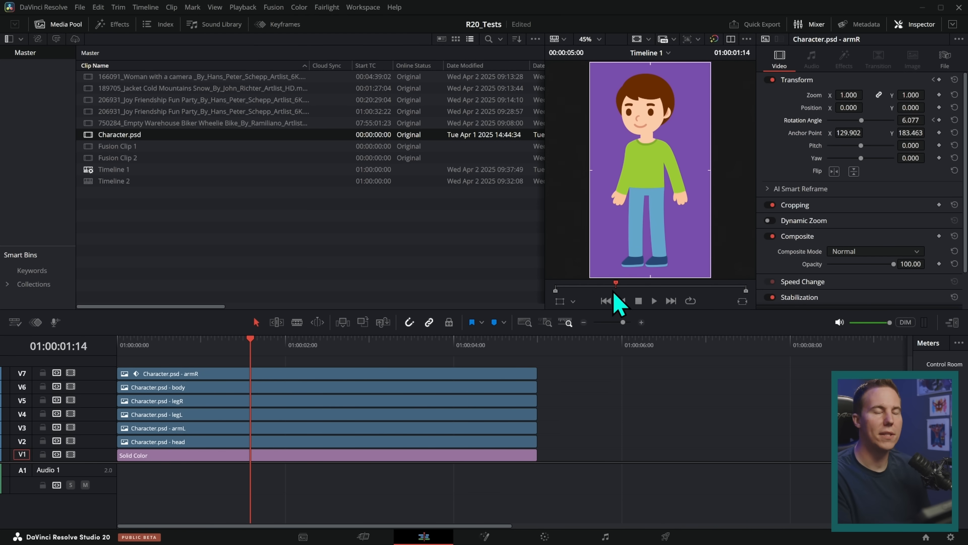
mouse_move(293, 416)
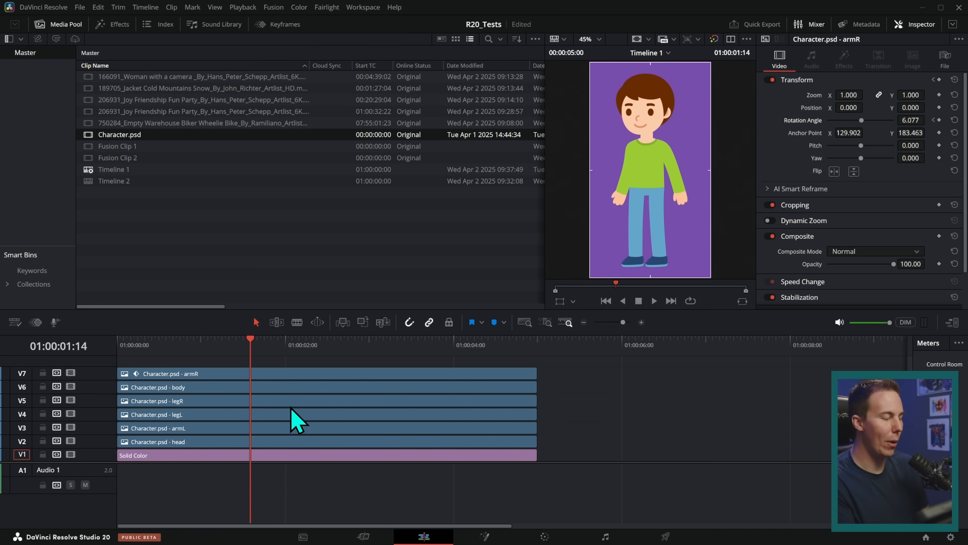
left_click(182, 374)
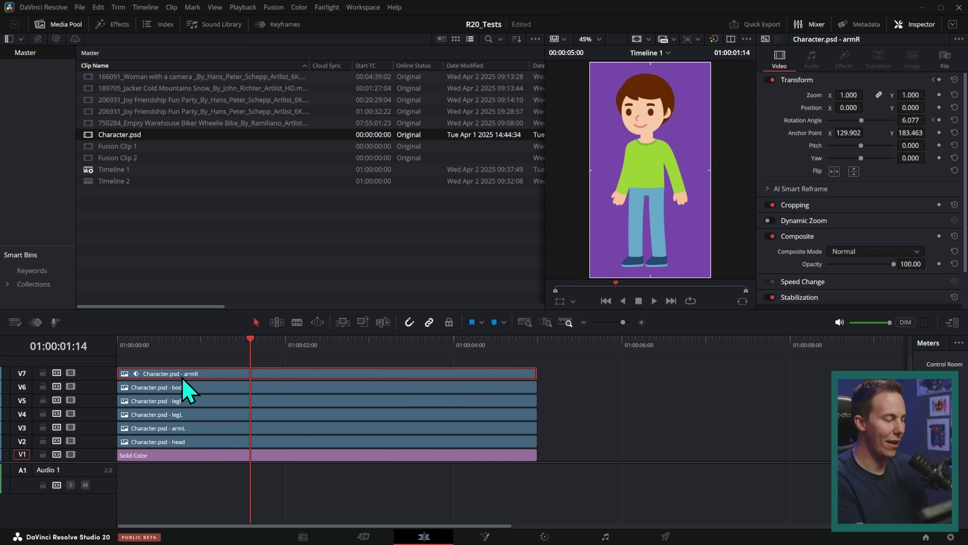
mouse_move(436, 391)
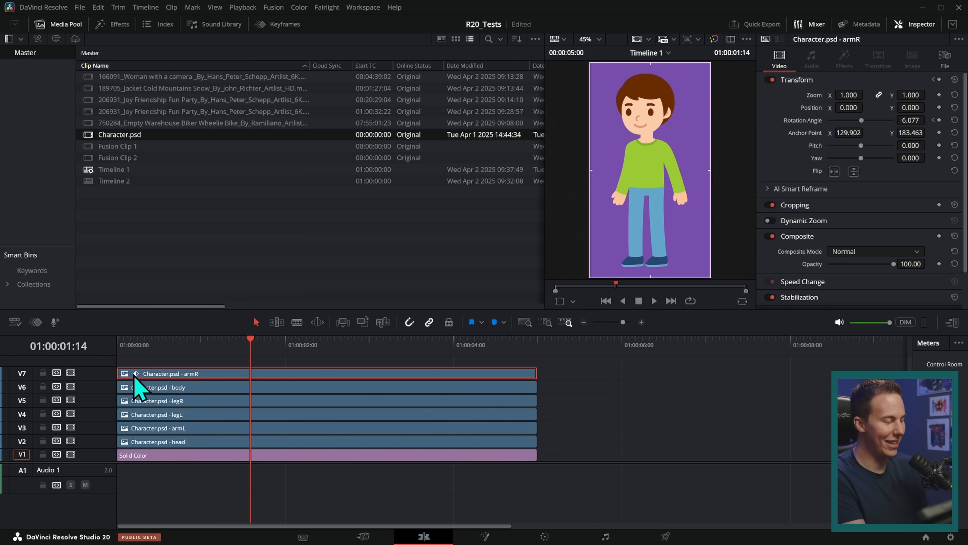
mouse_move(217, 423)
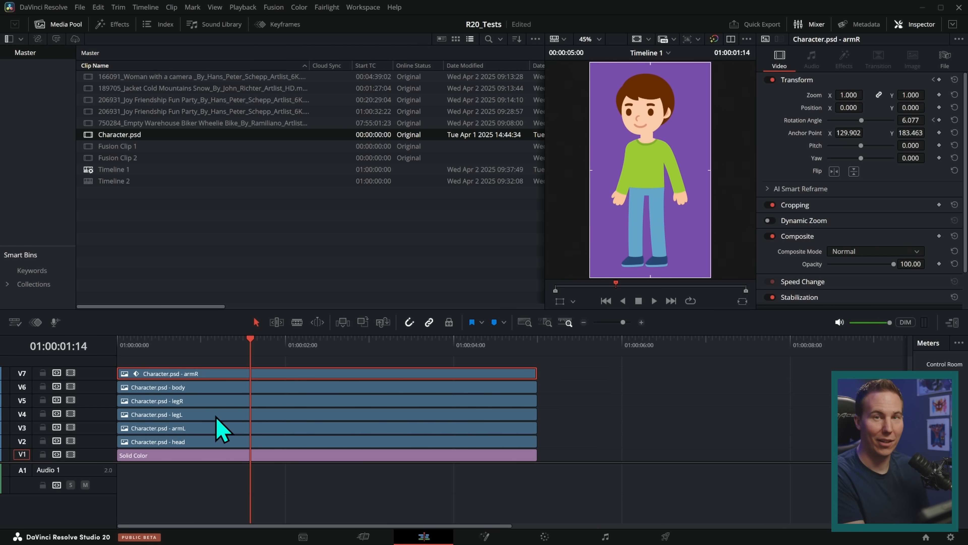
mouse_move(506, 403)
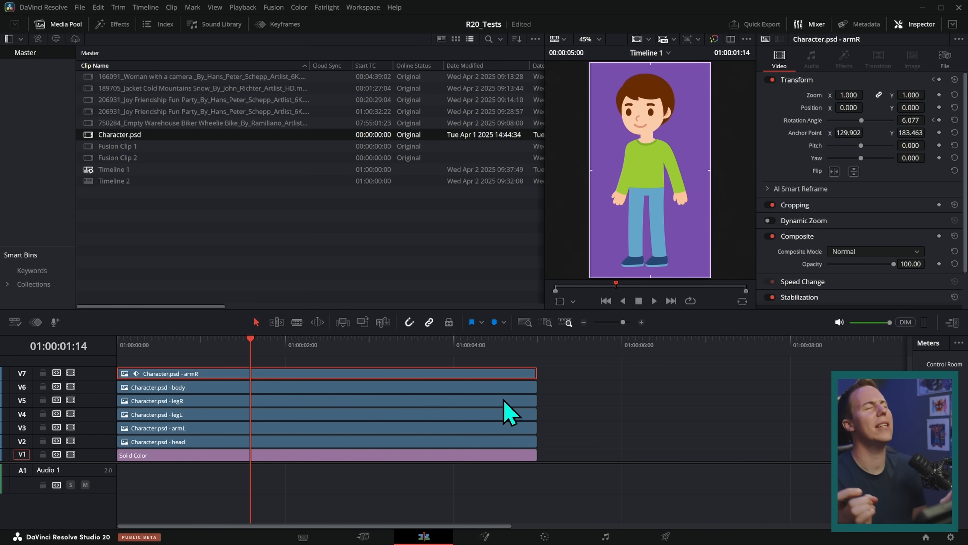
mouse_move(649, 221)
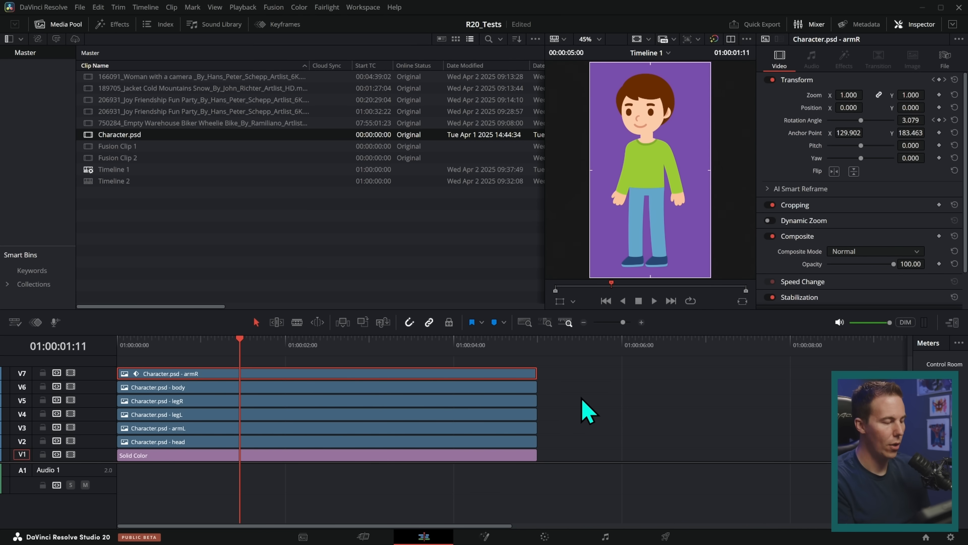
mouse_move(544, 389)
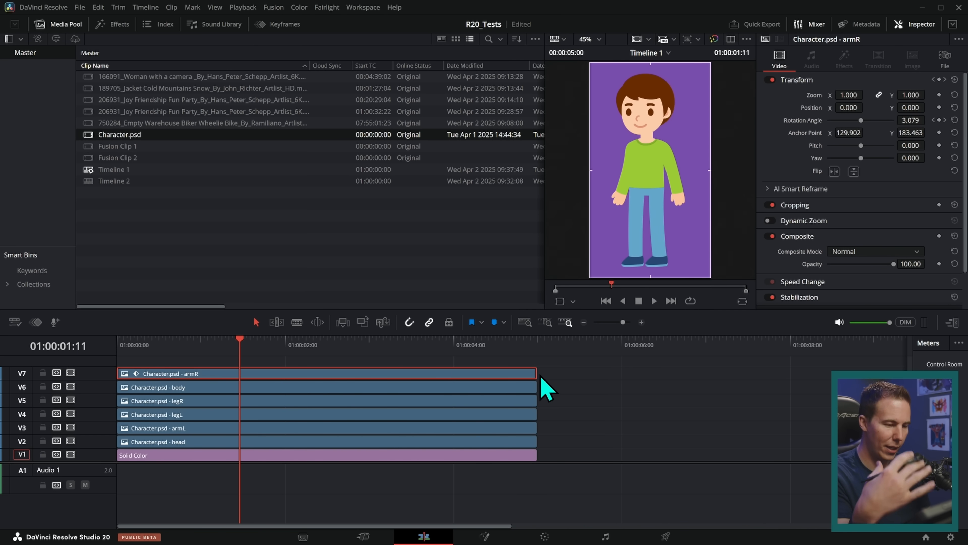
mouse_move(596, 384)
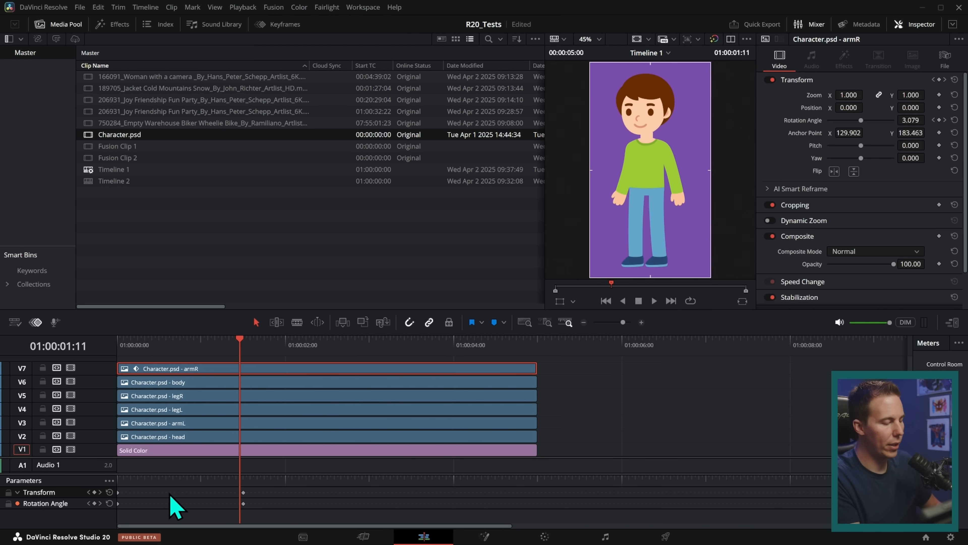
mouse_move(577, 492)
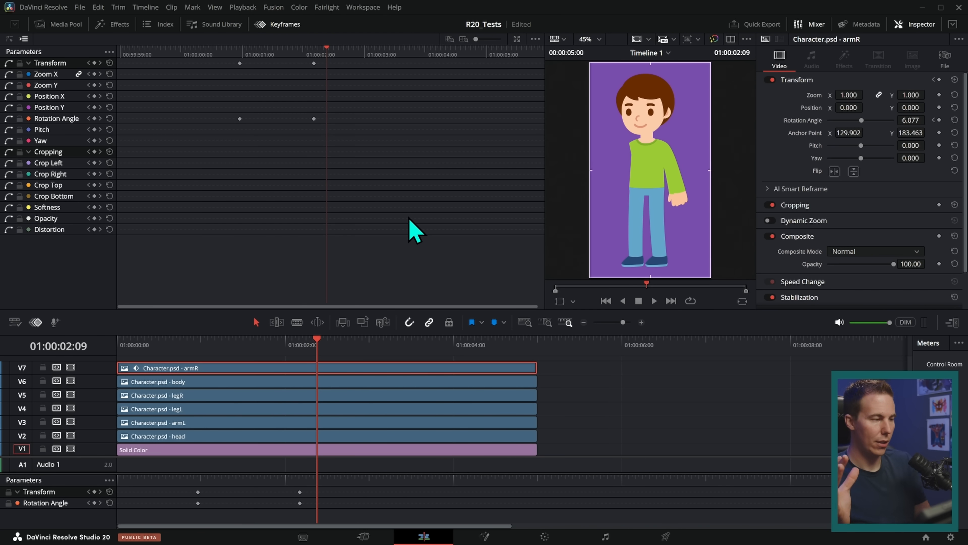
mouse_move(240, 120)
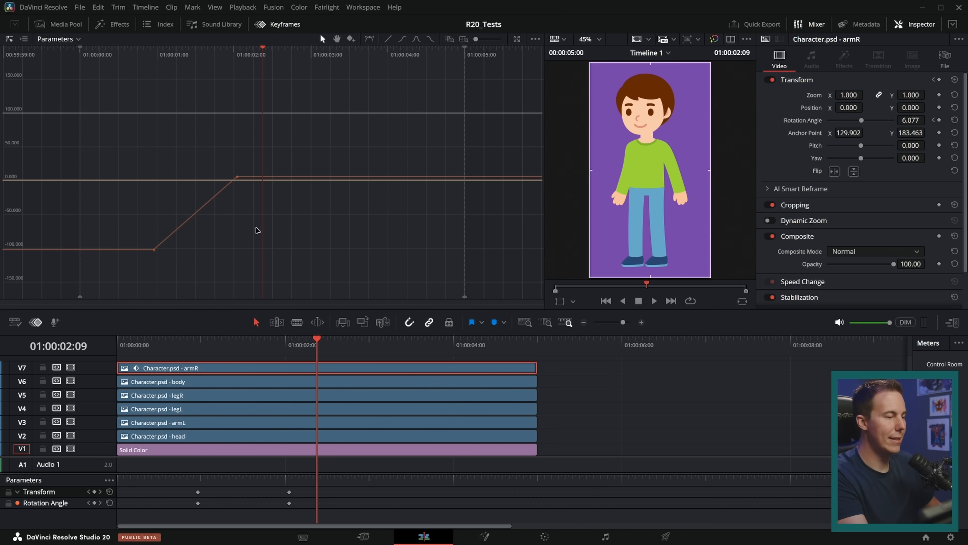
mouse_move(194, 279)
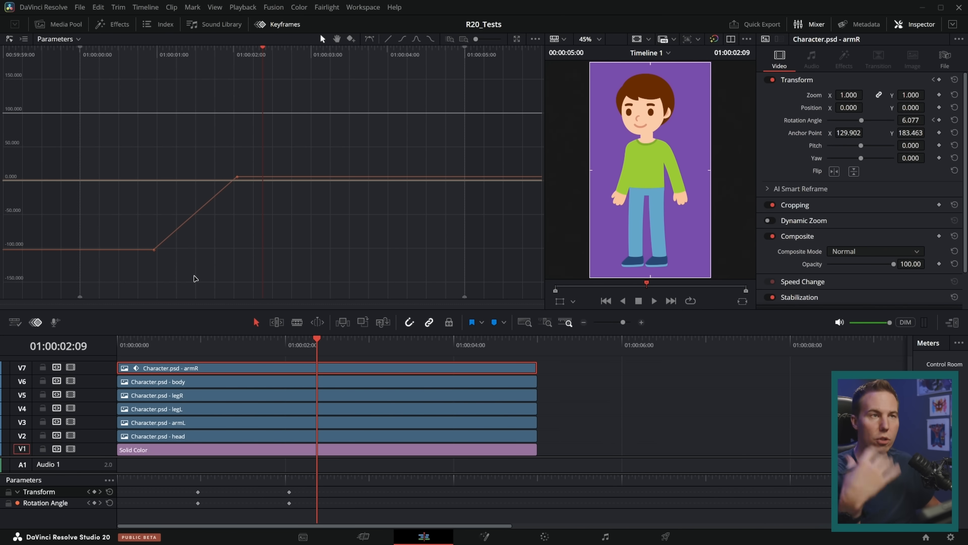
mouse_move(397, 360)
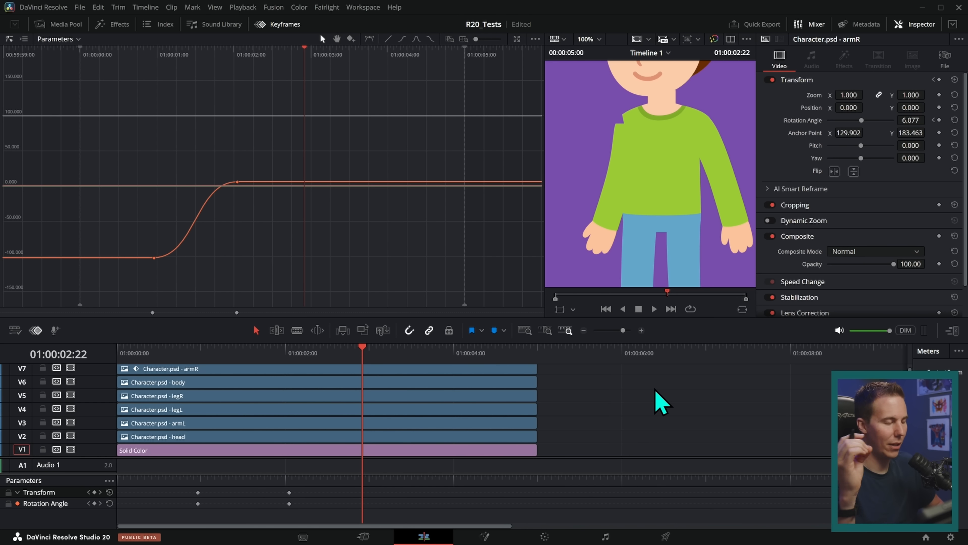
- Drag the upper rotation keyframe's handle to flatten the curve easing into it
left_click_drag(236, 182, 198, 173)
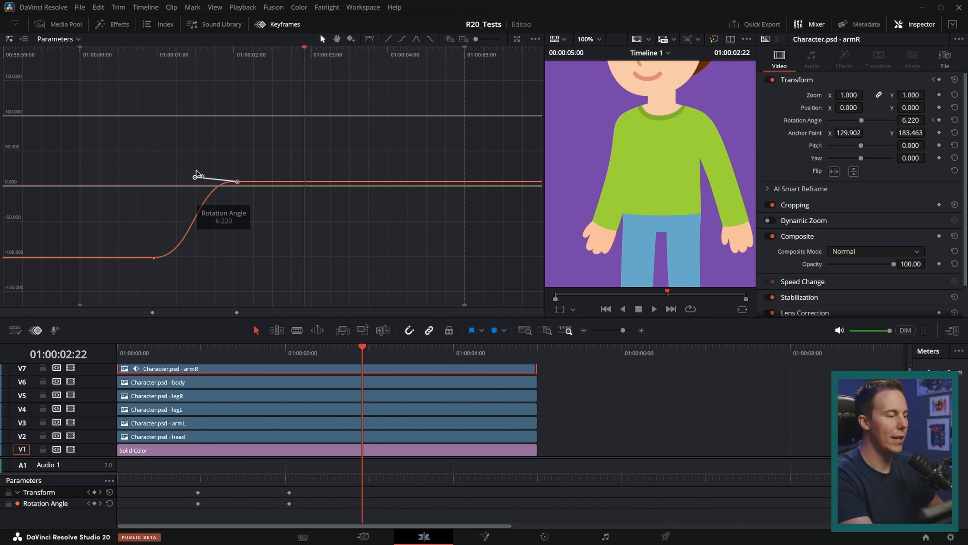
left_click_drag(237, 181, 288, 176)
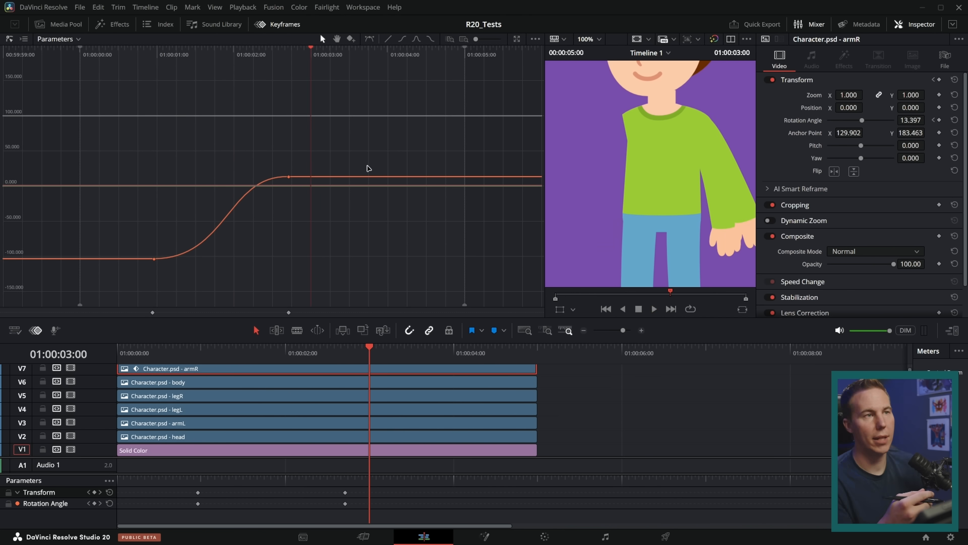
mouse_move(673, 353)
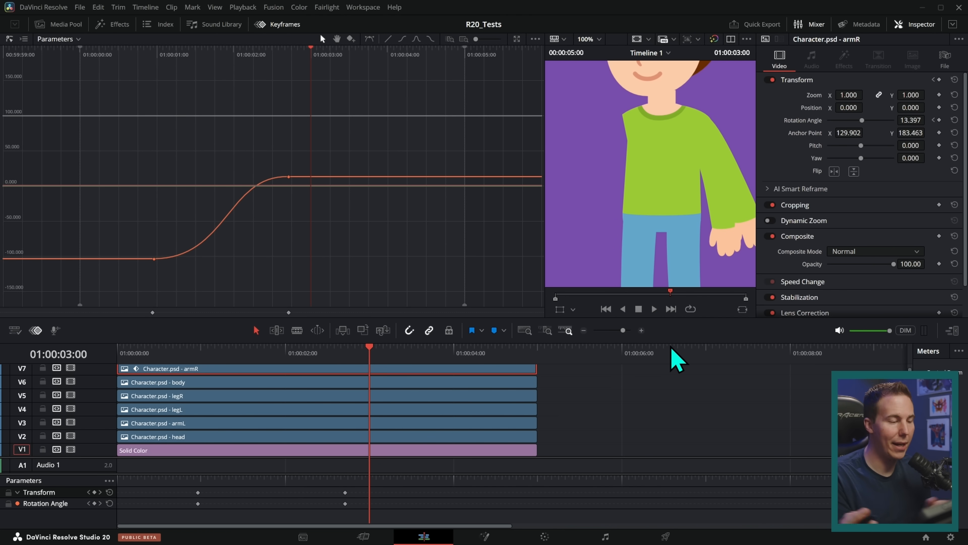
mouse_move(750, 406)
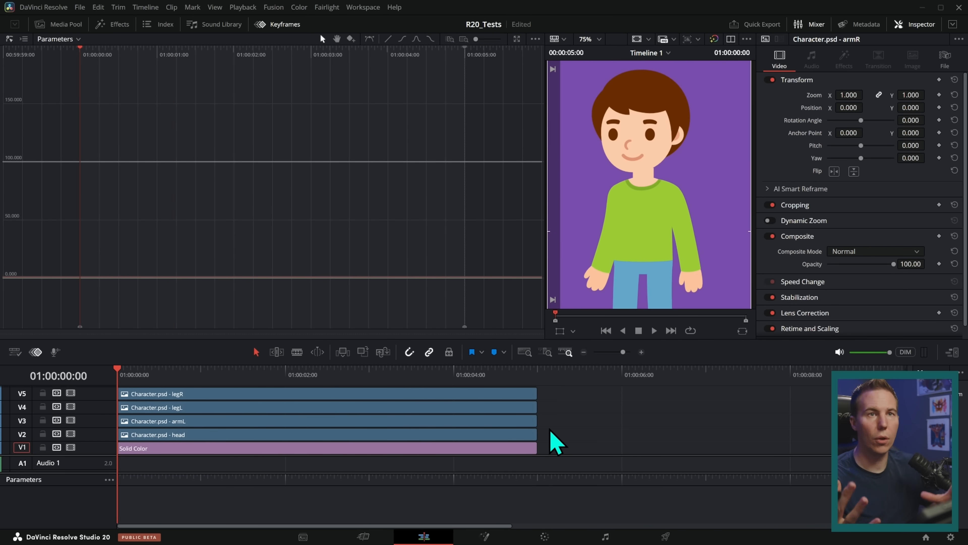
mouse_move(584, 405)
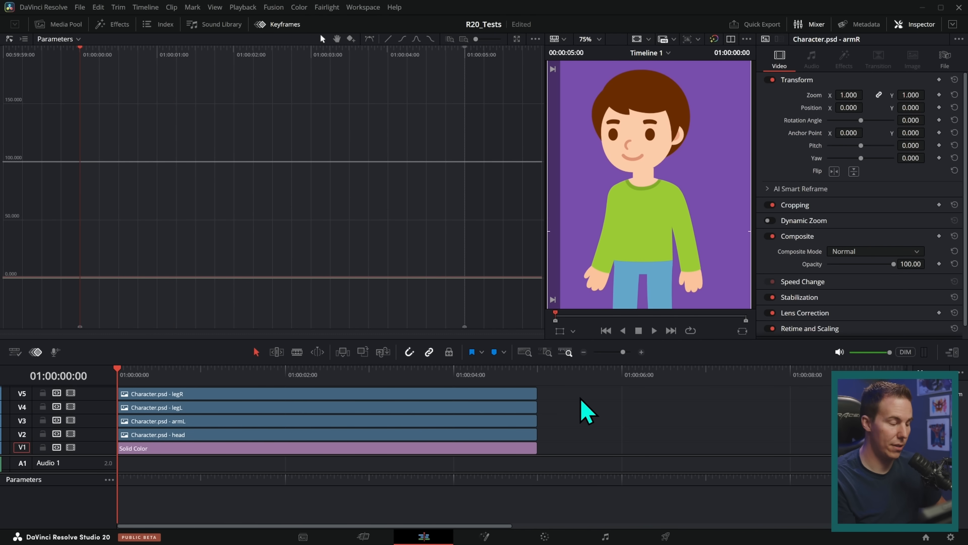
mouse_move(616, 403)
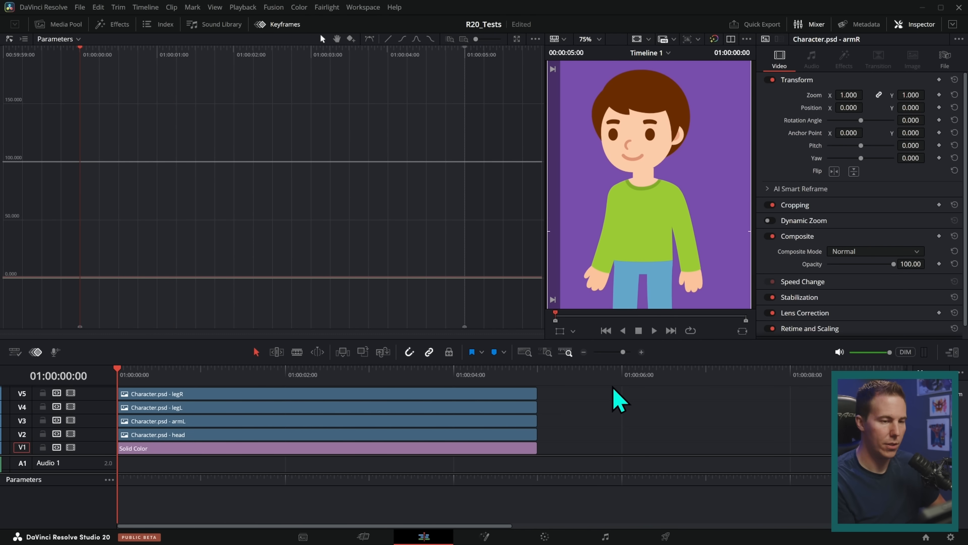
mouse_move(631, 400)
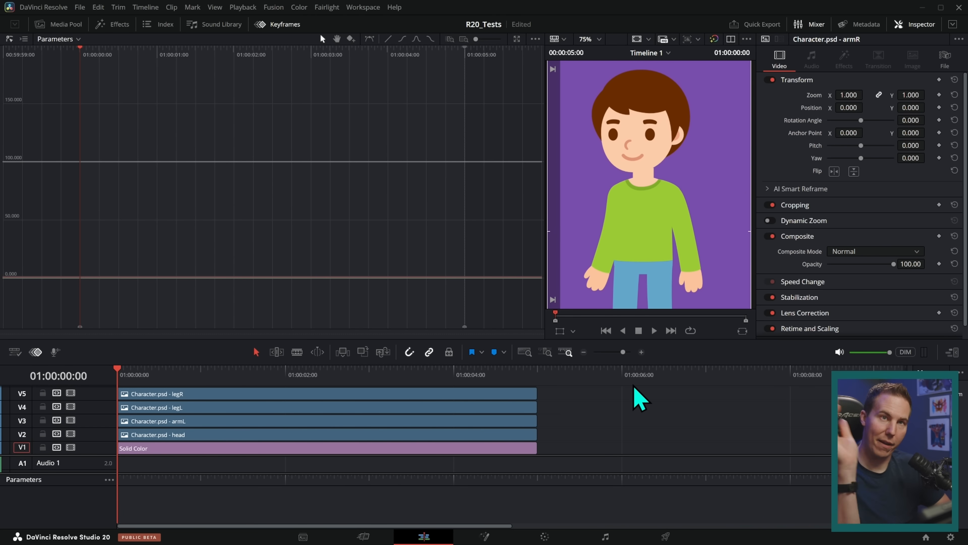
- Select the head layer, show its transform handles and move its pivot down to the neck
left_click(170, 434)
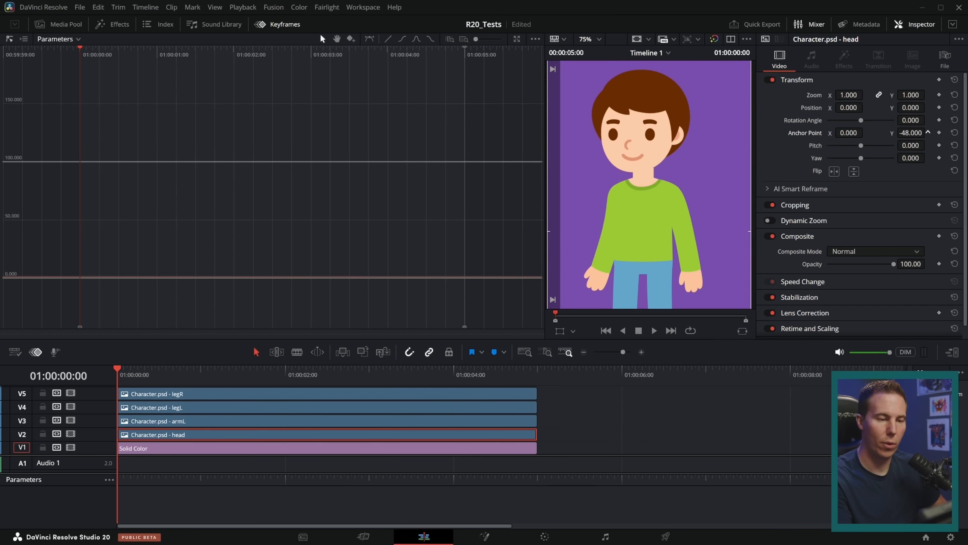
left_click(562, 331)
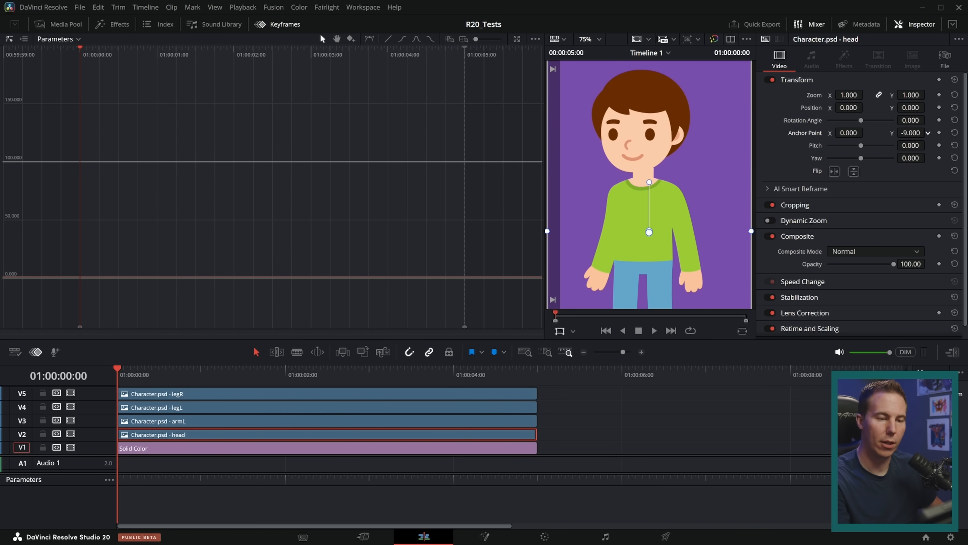
left_click_drag(648, 231, 649, 164)
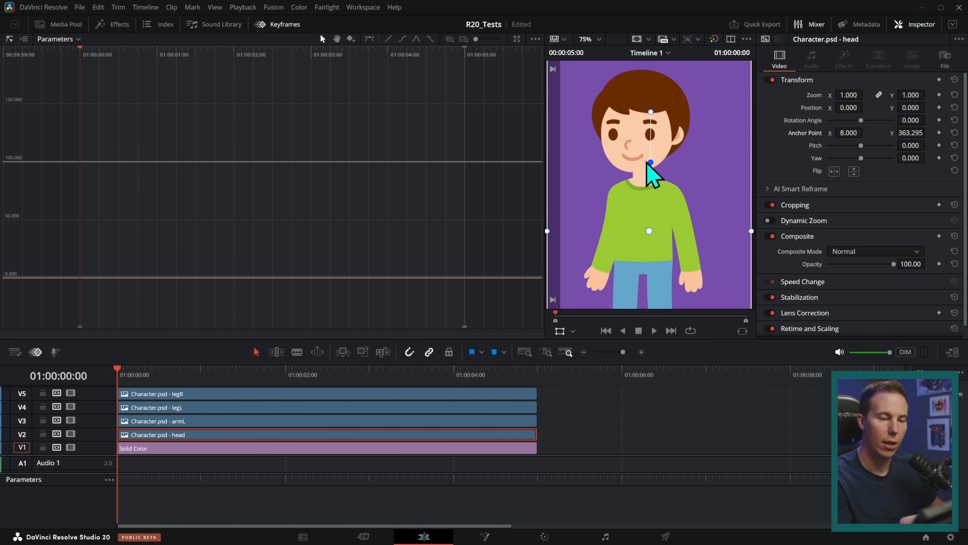
left_click_drag(650, 163, 644, 171)
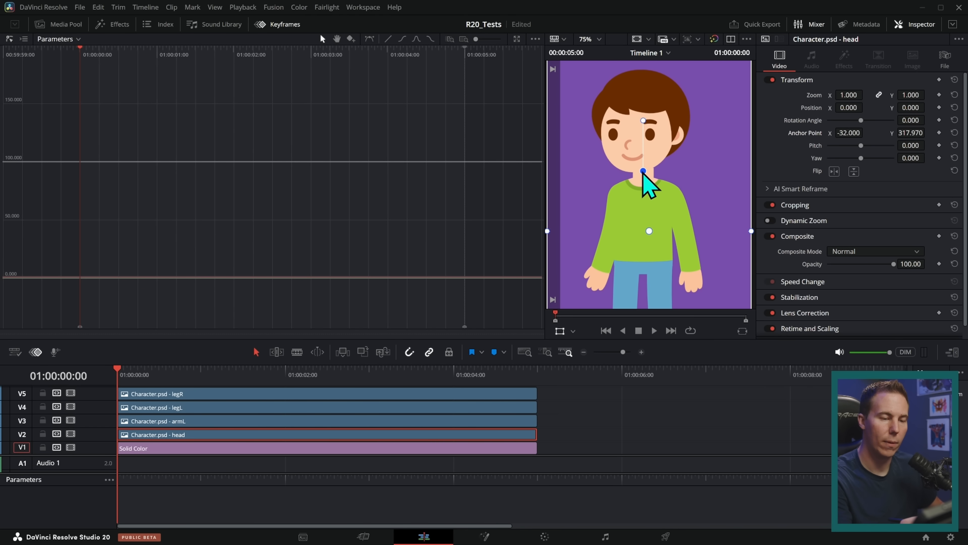
- Tilt the head about ten degrees around the neck pivot, readjusting the pivot as needed
left_click_drag(647, 171, 657, 135)
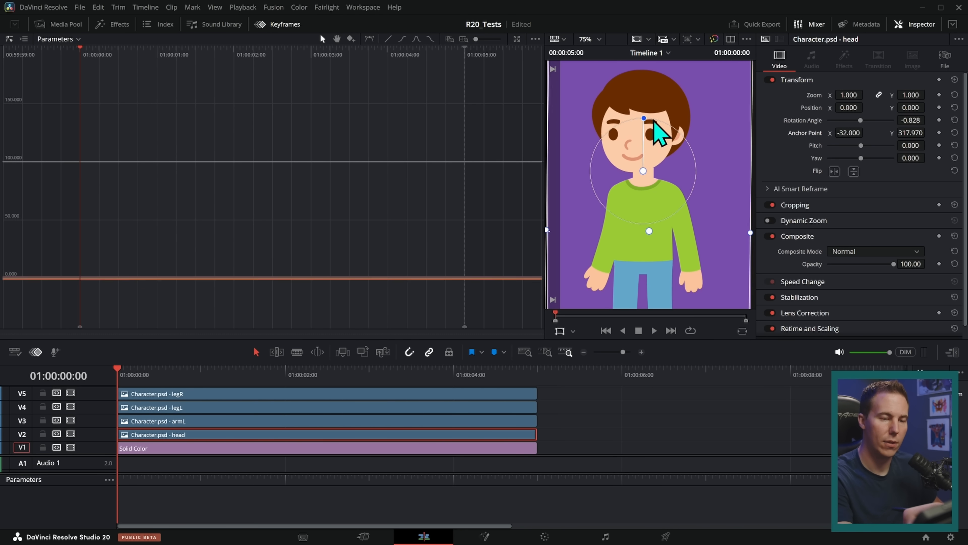
left_click_drag(644, 118, 656, 126)
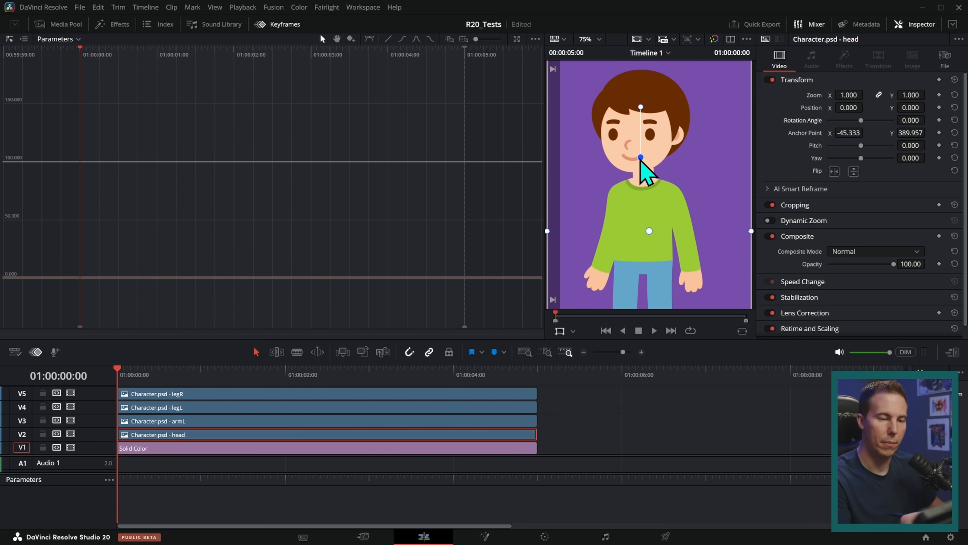
left_click_drag(640, 157, 631, 104)
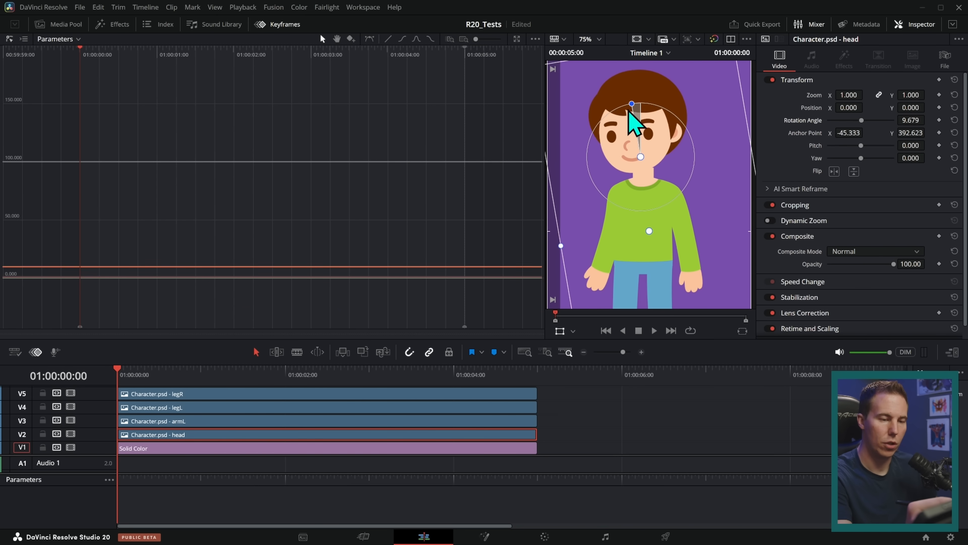
left_click_drag(631, 104, 624, 110)
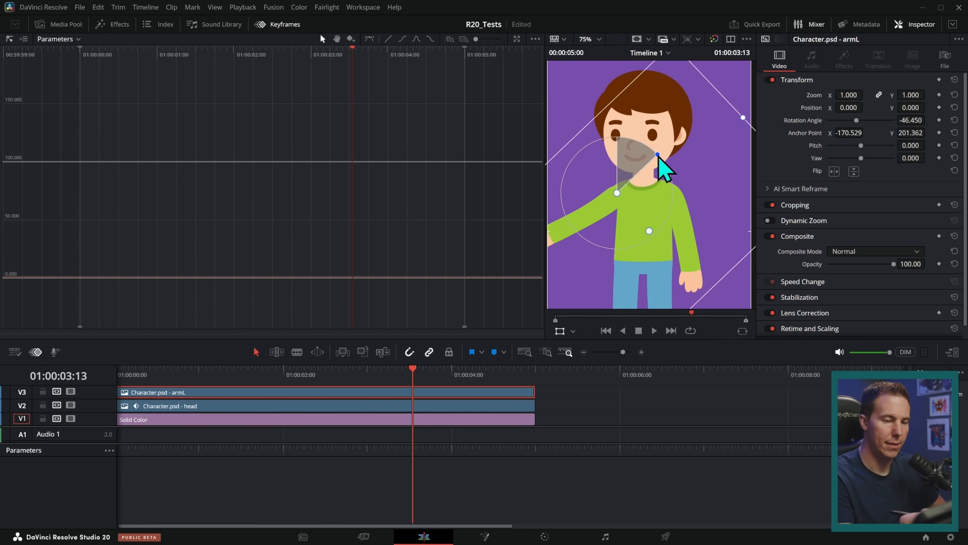
- Rotate the left arm upward around its shoulder pivot in the viewer
left_click_drag(657, 156, 670, 223)
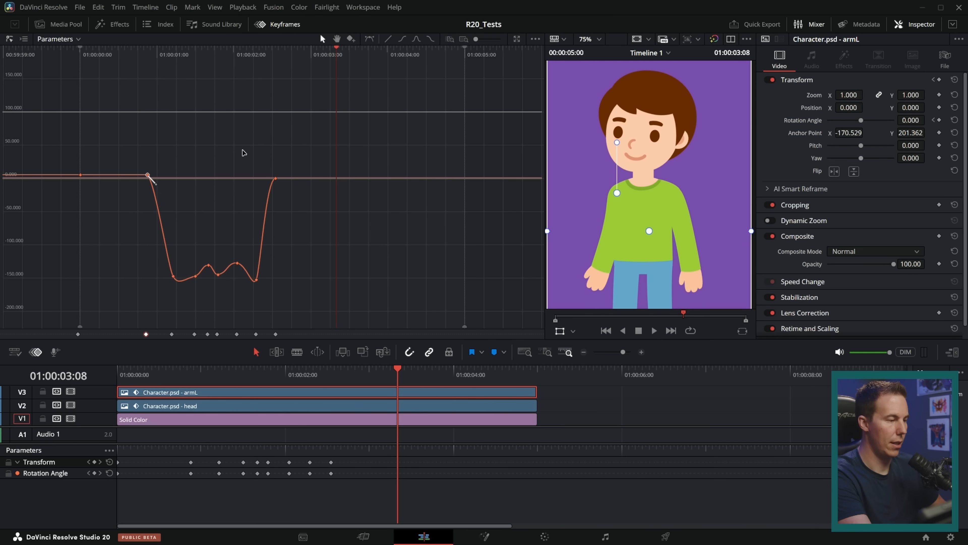
- Level the bezier handles on the last, middle and first low armL rotation keyframes
left_click_drag(150, 176, 174, 176)
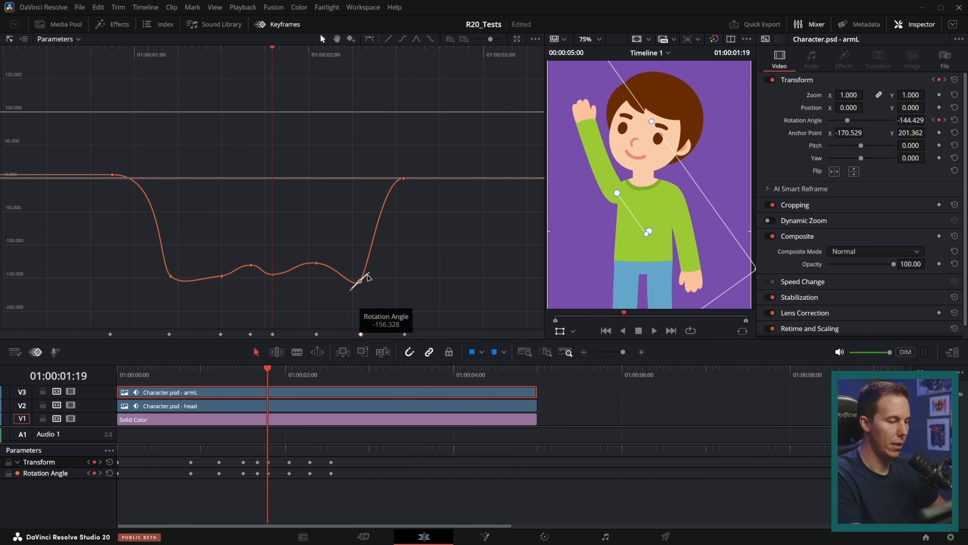
left_click_drag(360, 278, 316, 266)
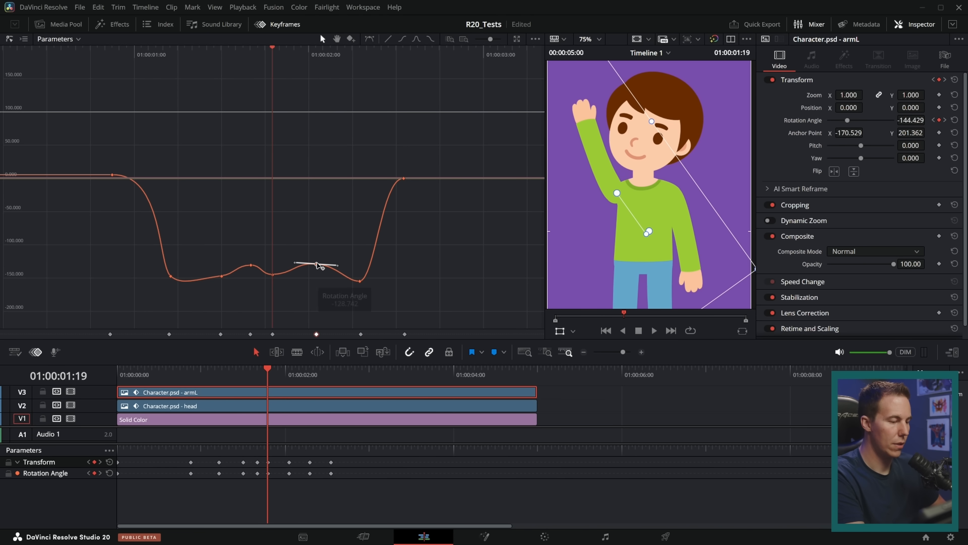
left_click_drag(316, 266, 192, 278)
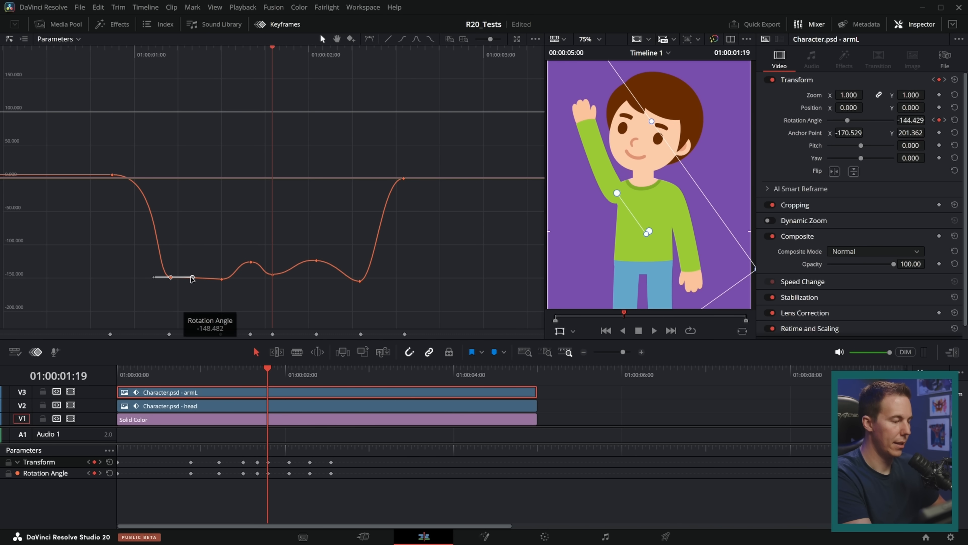